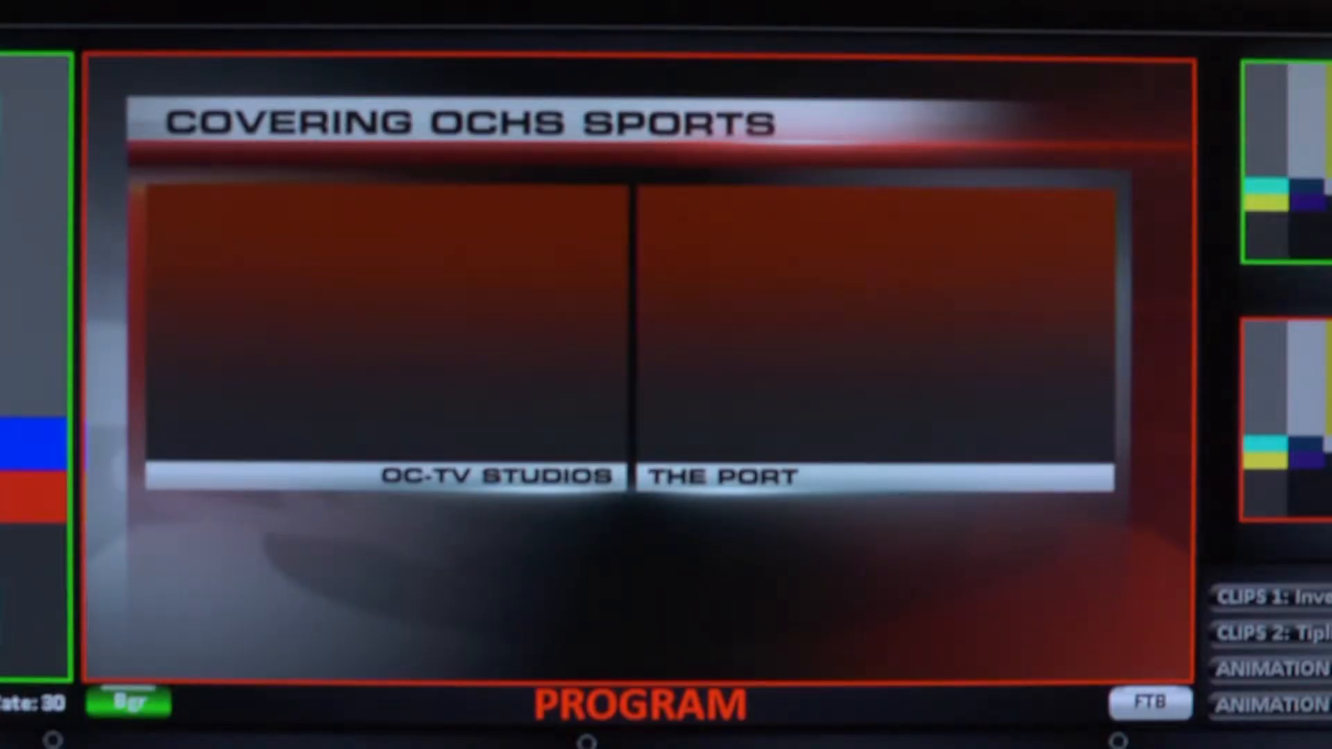
# Step: Preview the 2 BOX SET UP button image on red, then set it to orange
pyautogui.click(1149, 704)
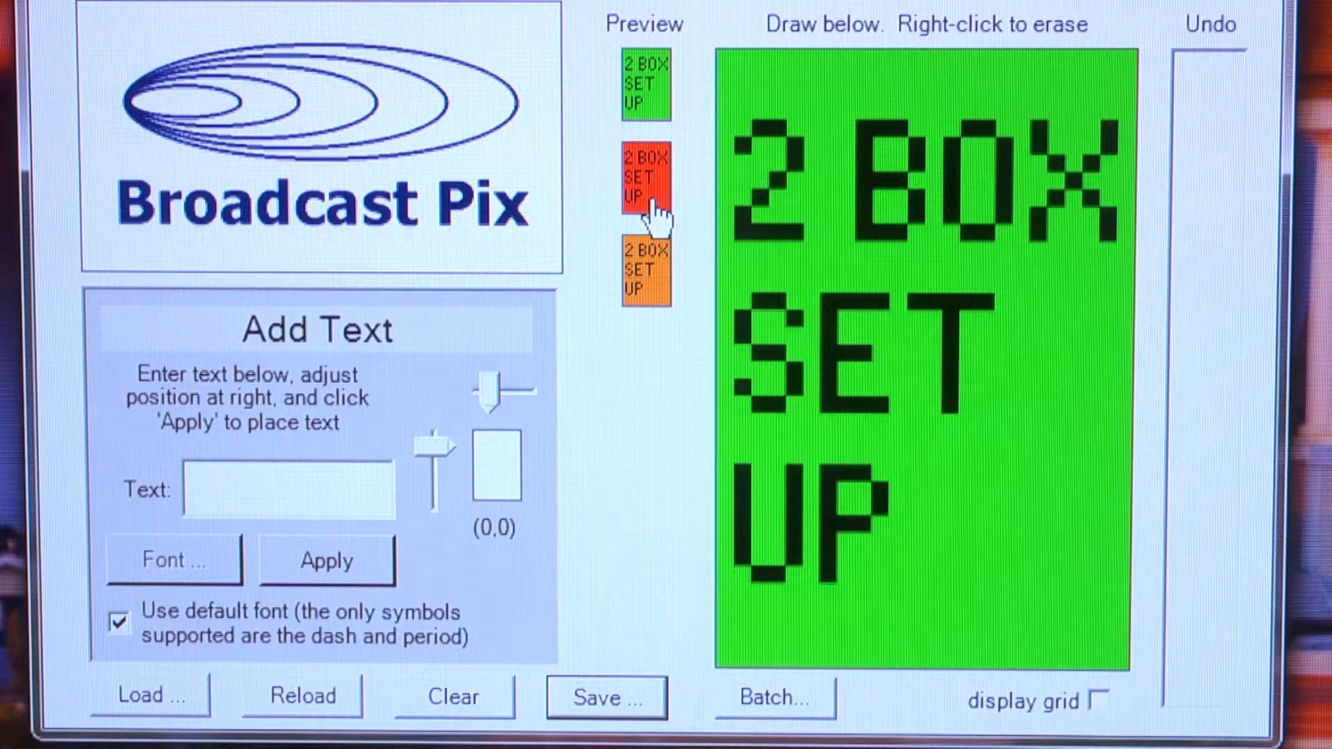
pyautogui.click(644, 272)
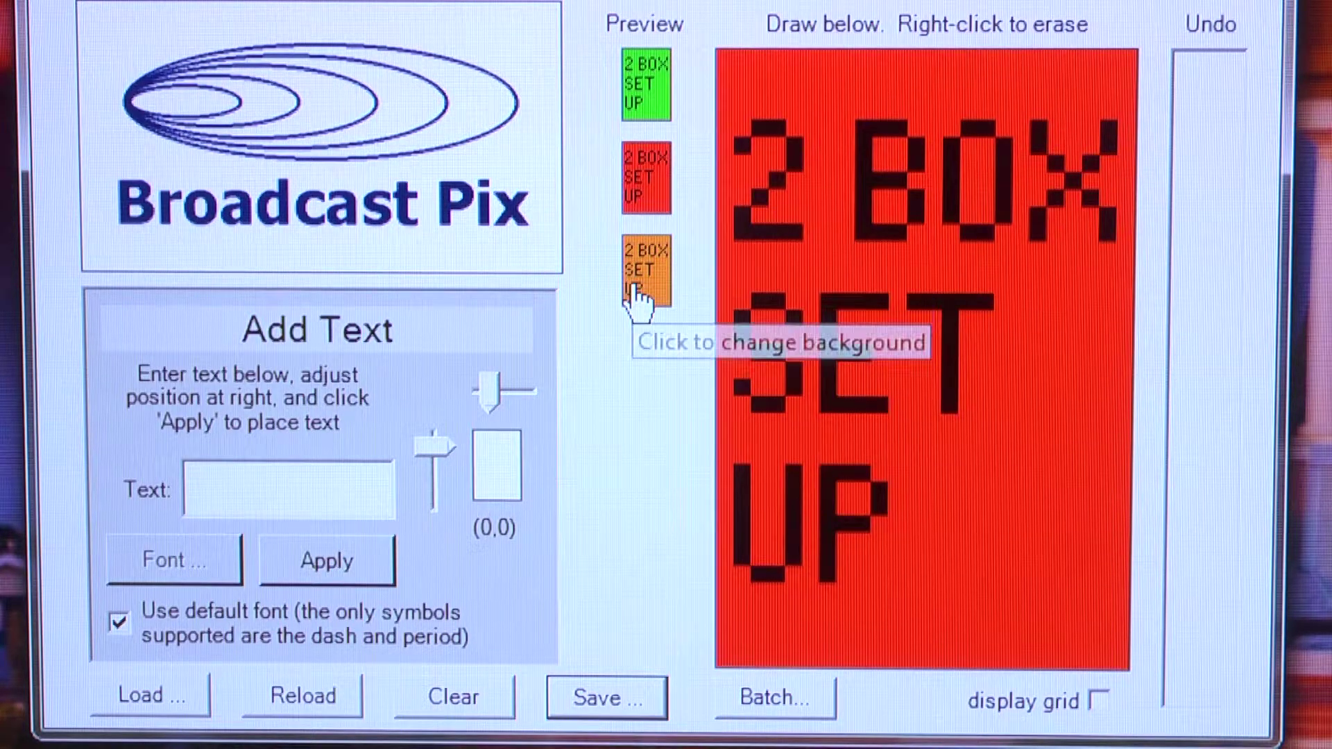
pyautogui.moveTo(586, 506)
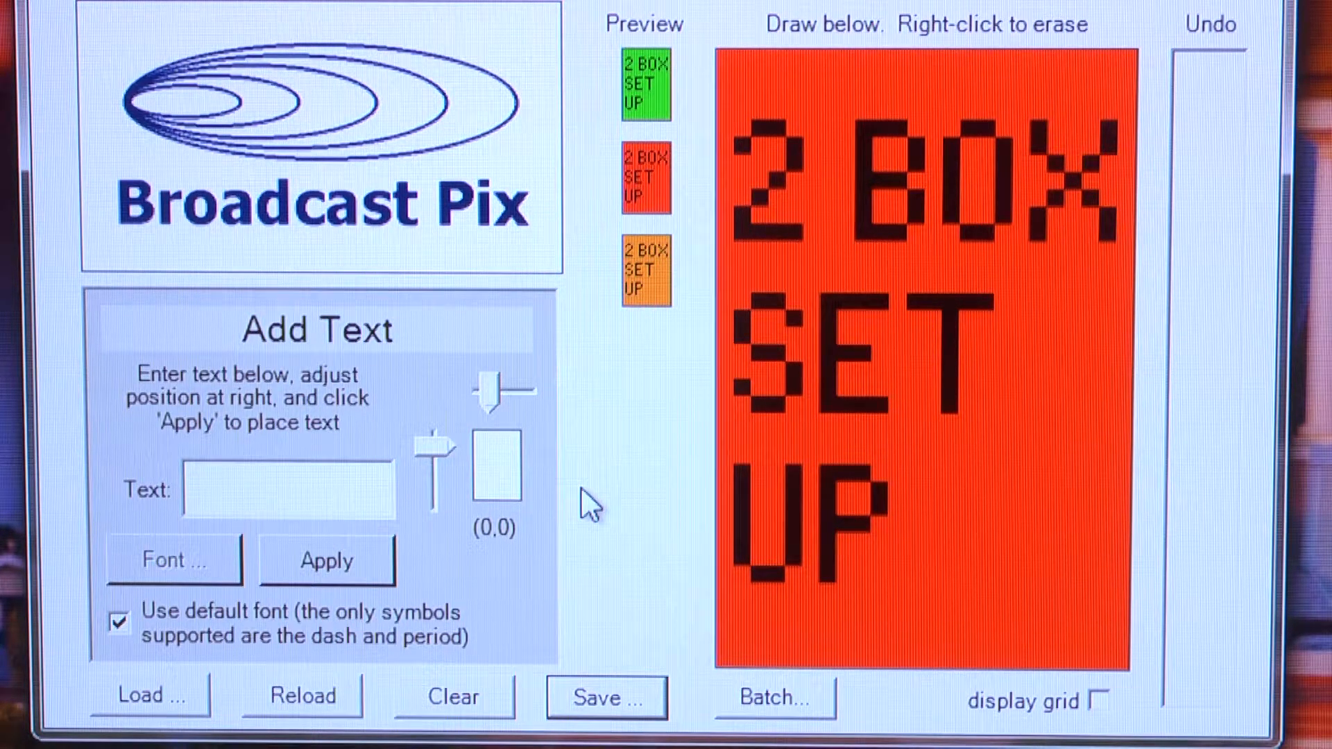
pyautogui.moveTo(643, 272)
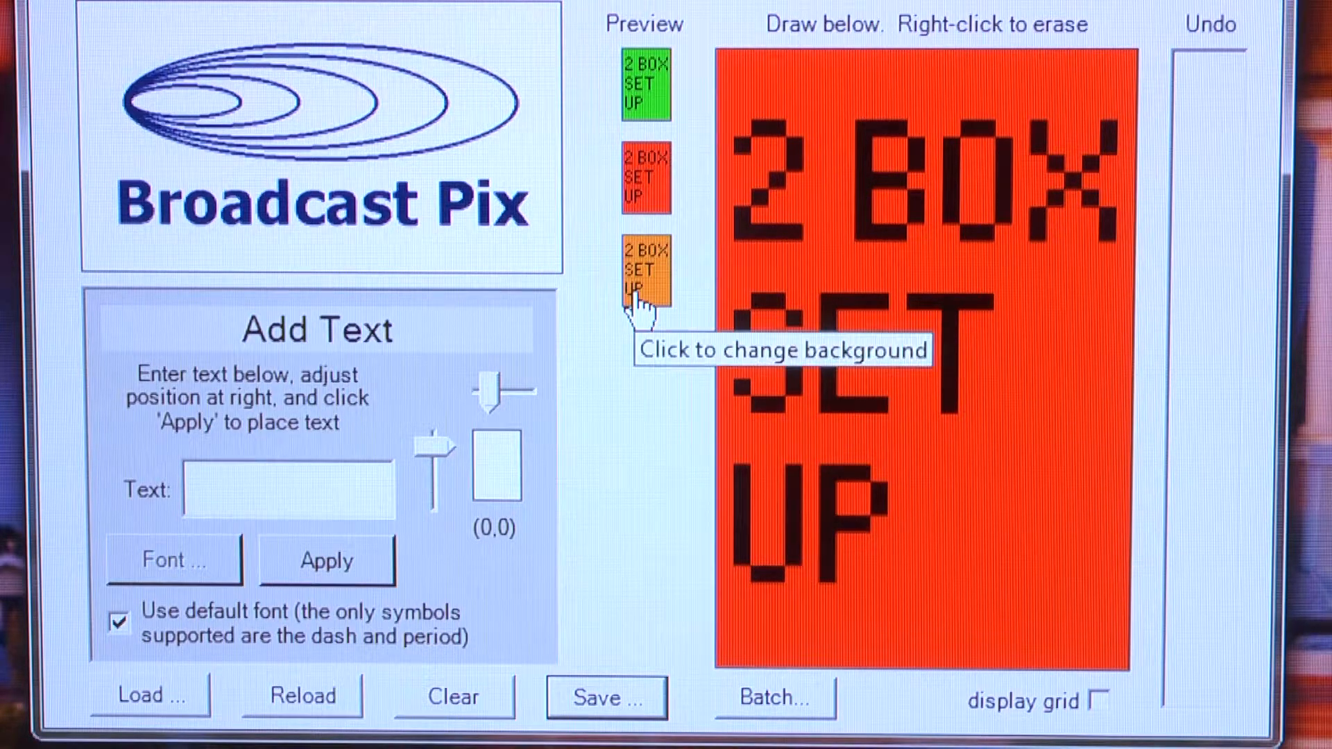
pyautogui.click(644, 272)
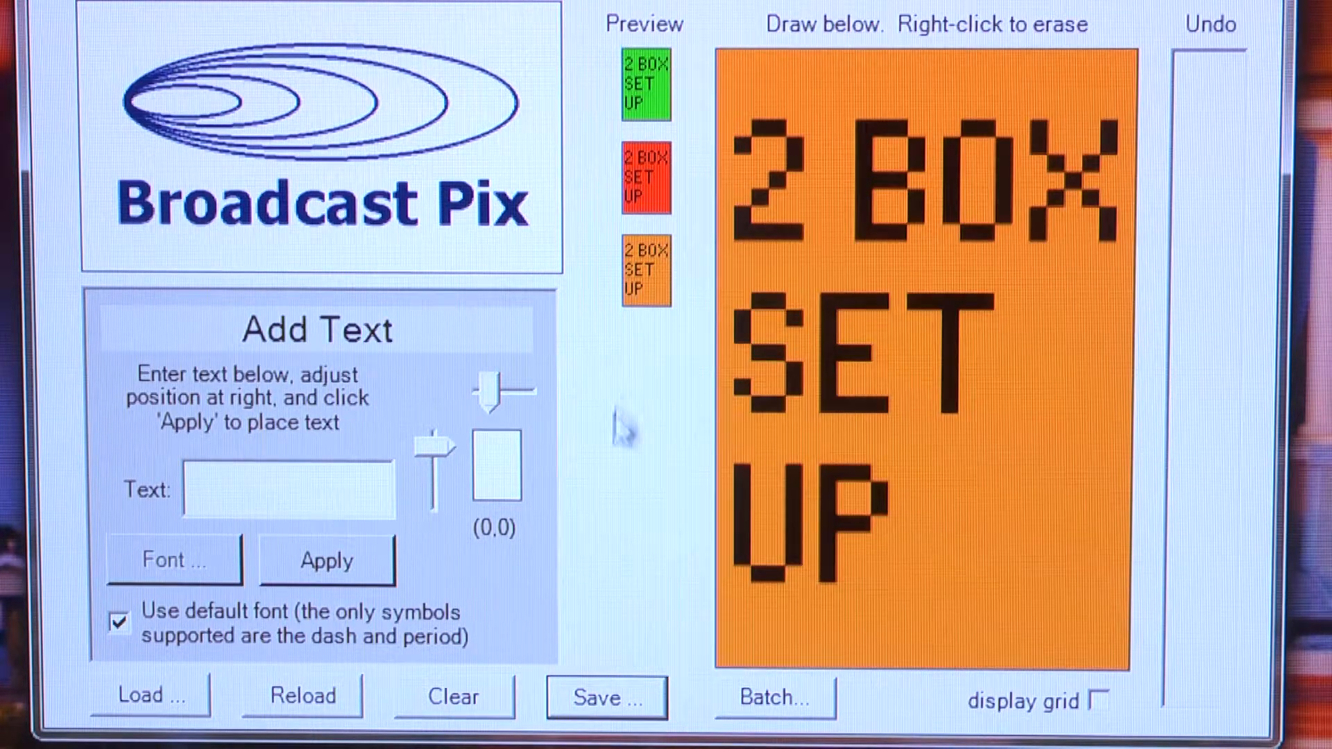
pyautogui.moveTo(615, 442)
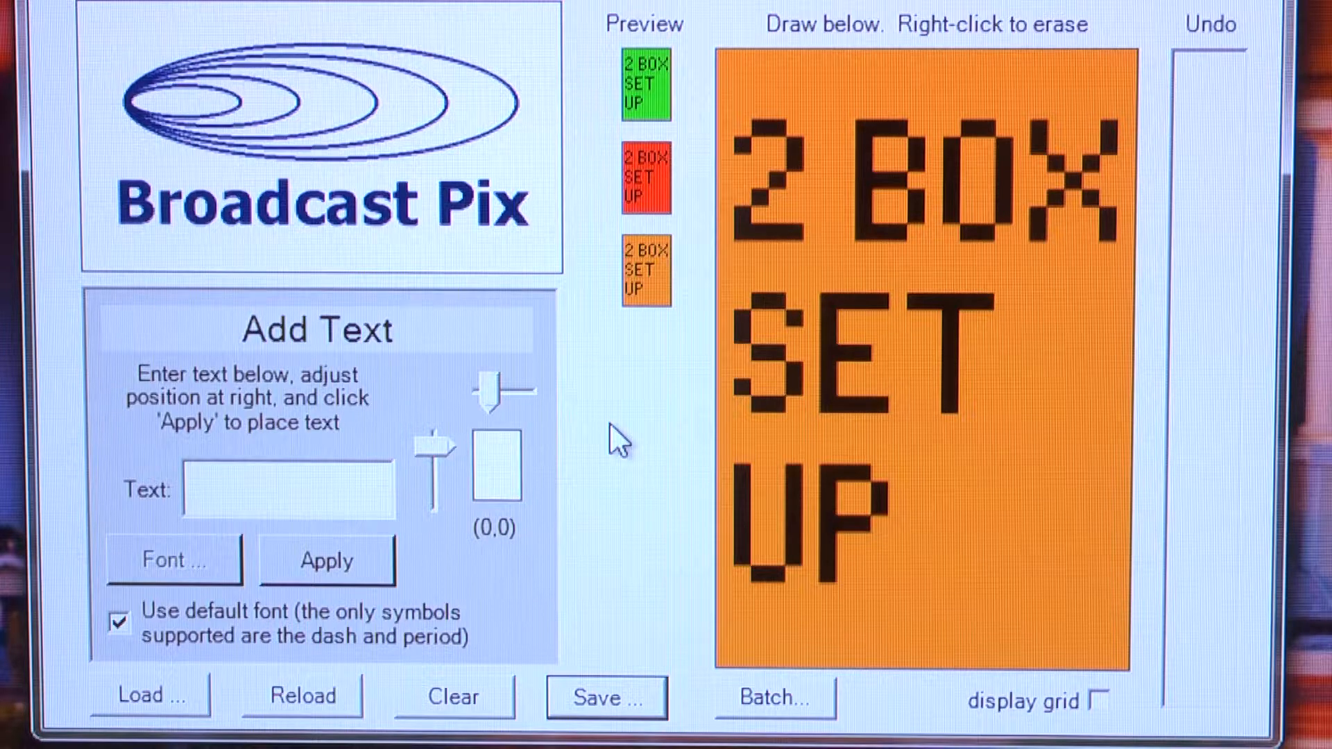
pyautogui.moveTo(645, 111)
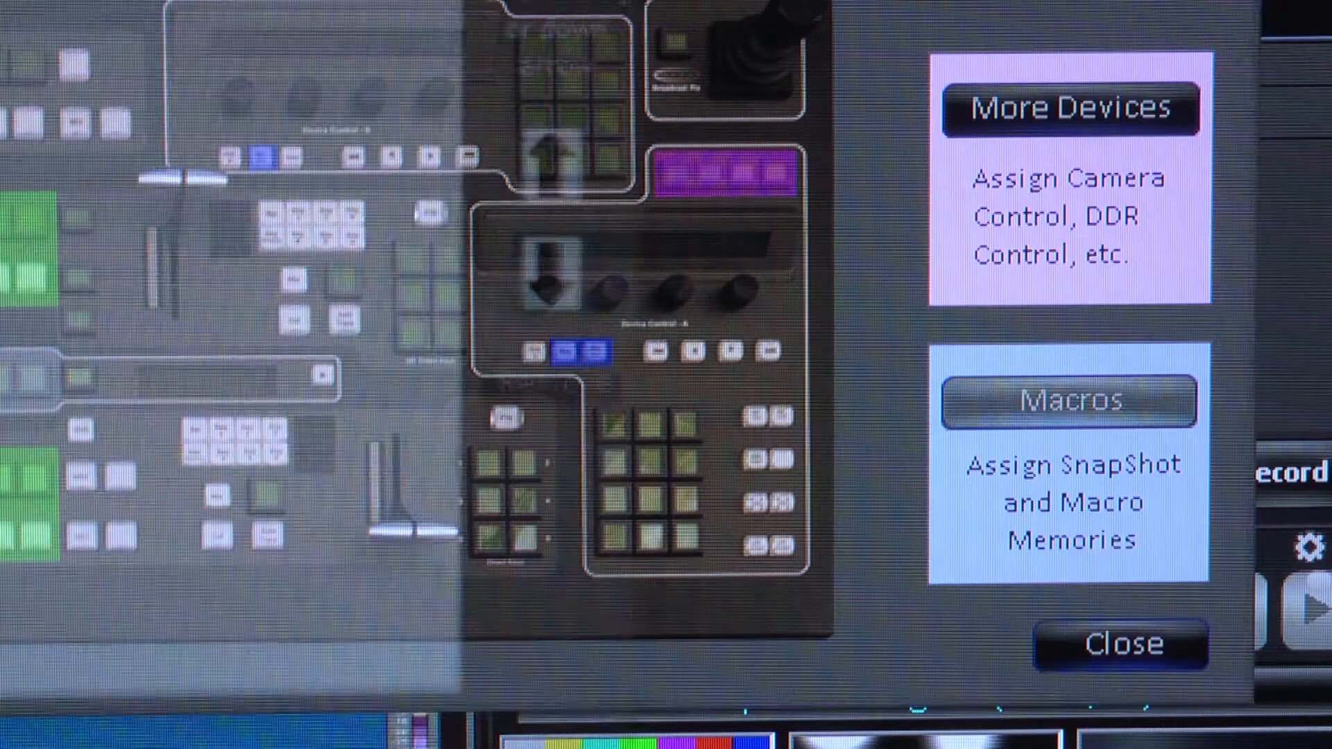
# Step: Give macro 4 'Two Box PVW' the 2 Box Setup.bmp image instead of its name
pyautogui.click(1069, 401)
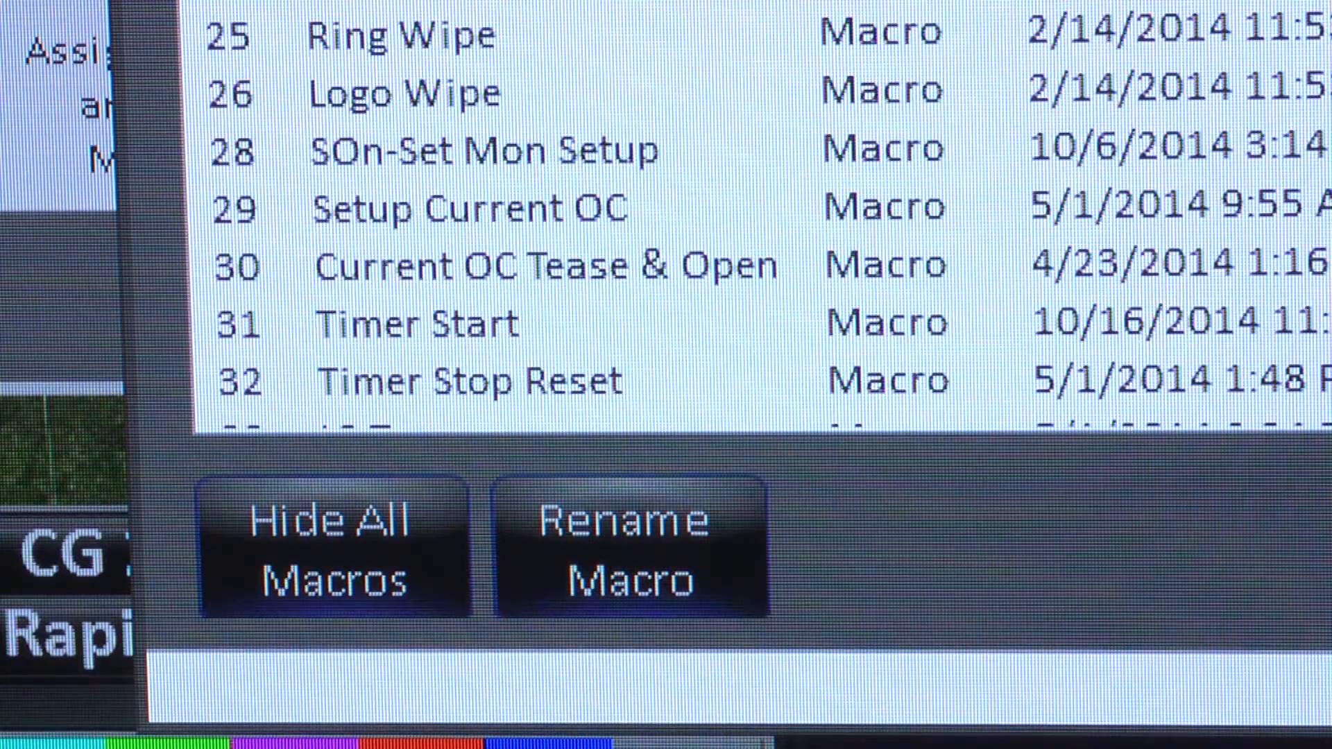
pyautogui.click(631, 552)
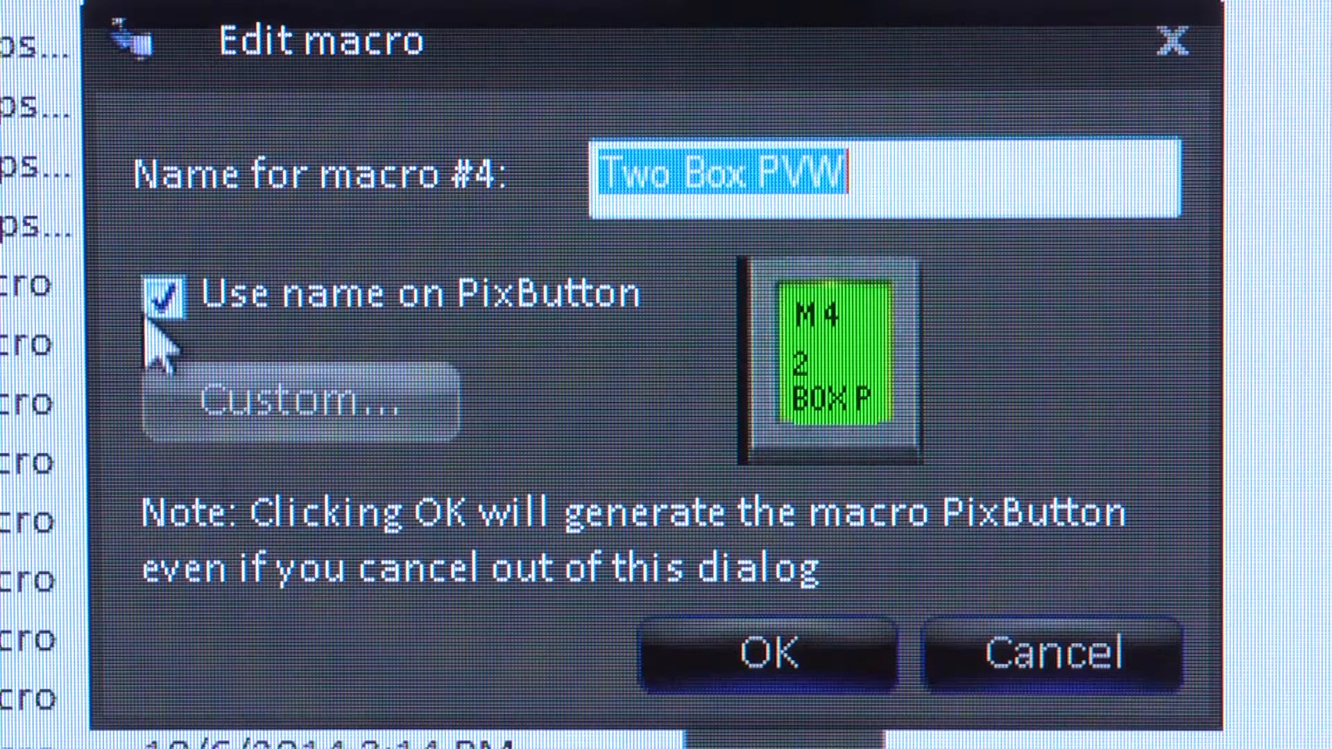
pyautogui.click(298, 399)
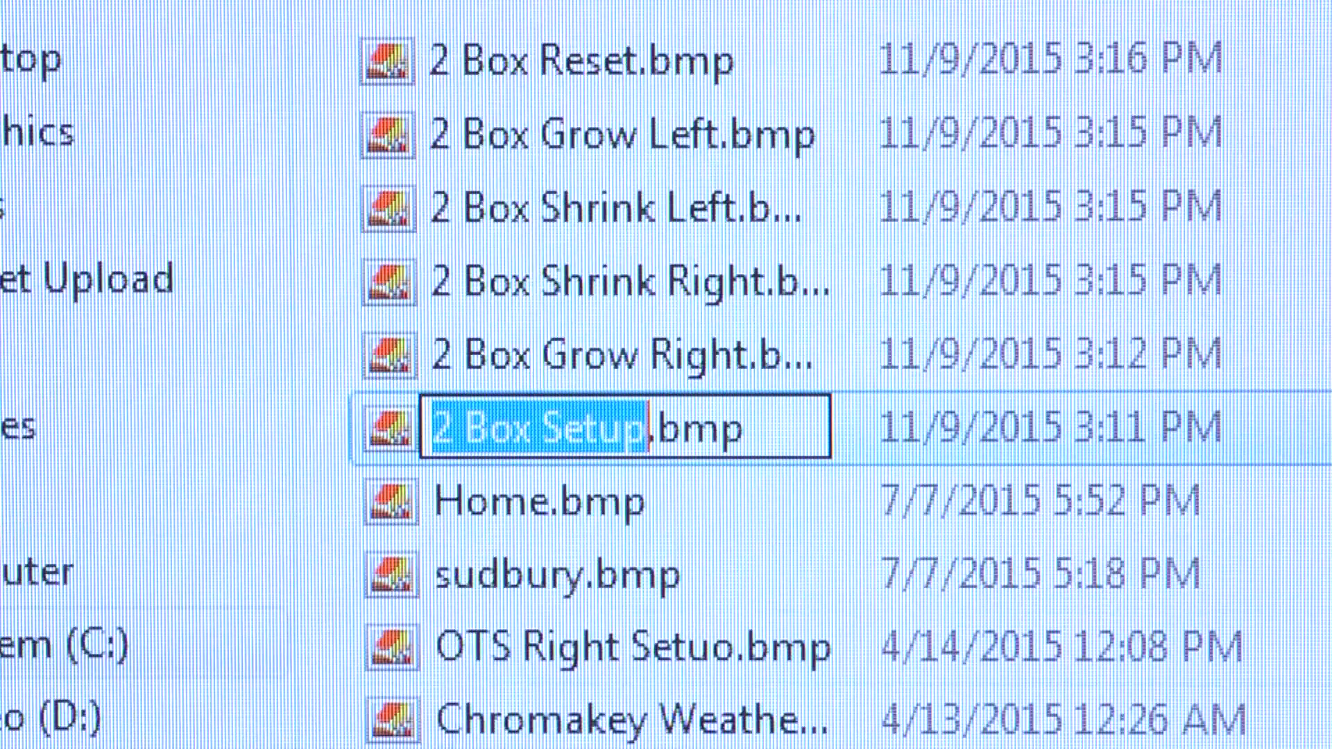
pyautogui.press('Return')
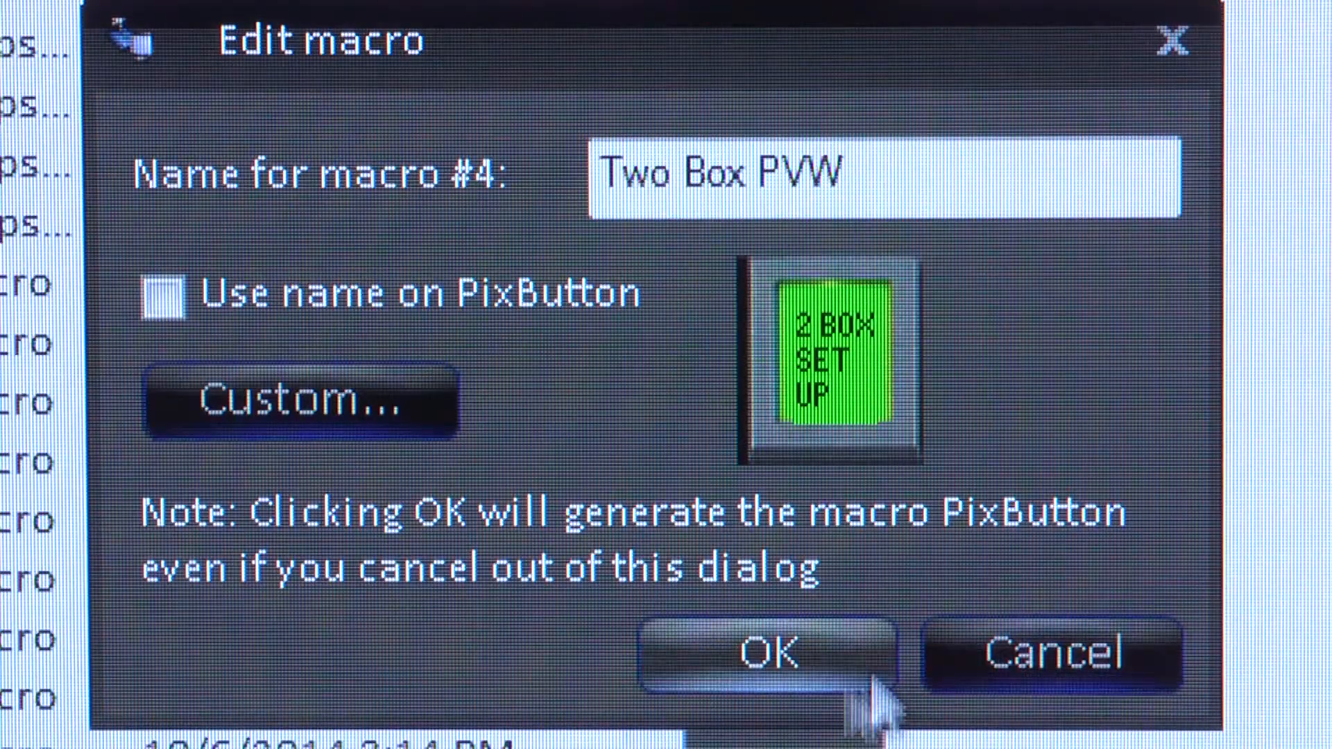
pyautogui.click(767, 651)
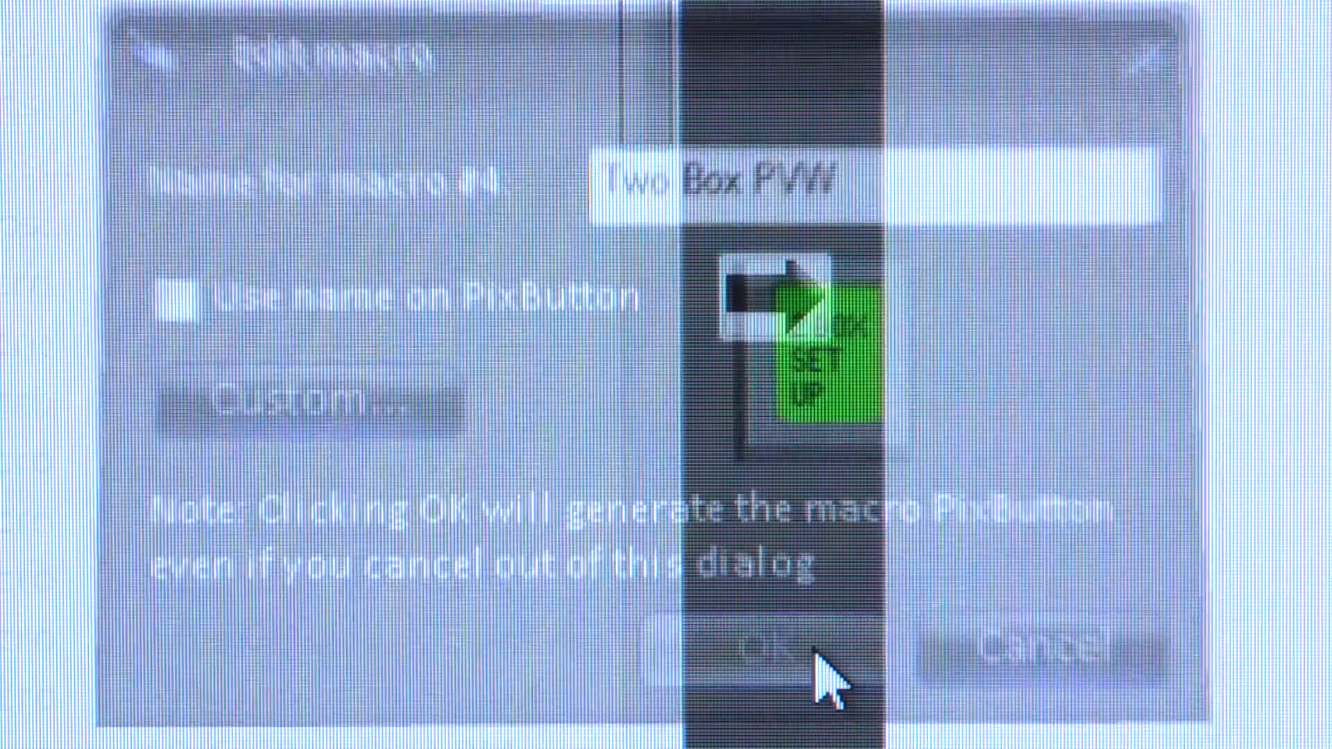
pyautogui.click(756, 650)
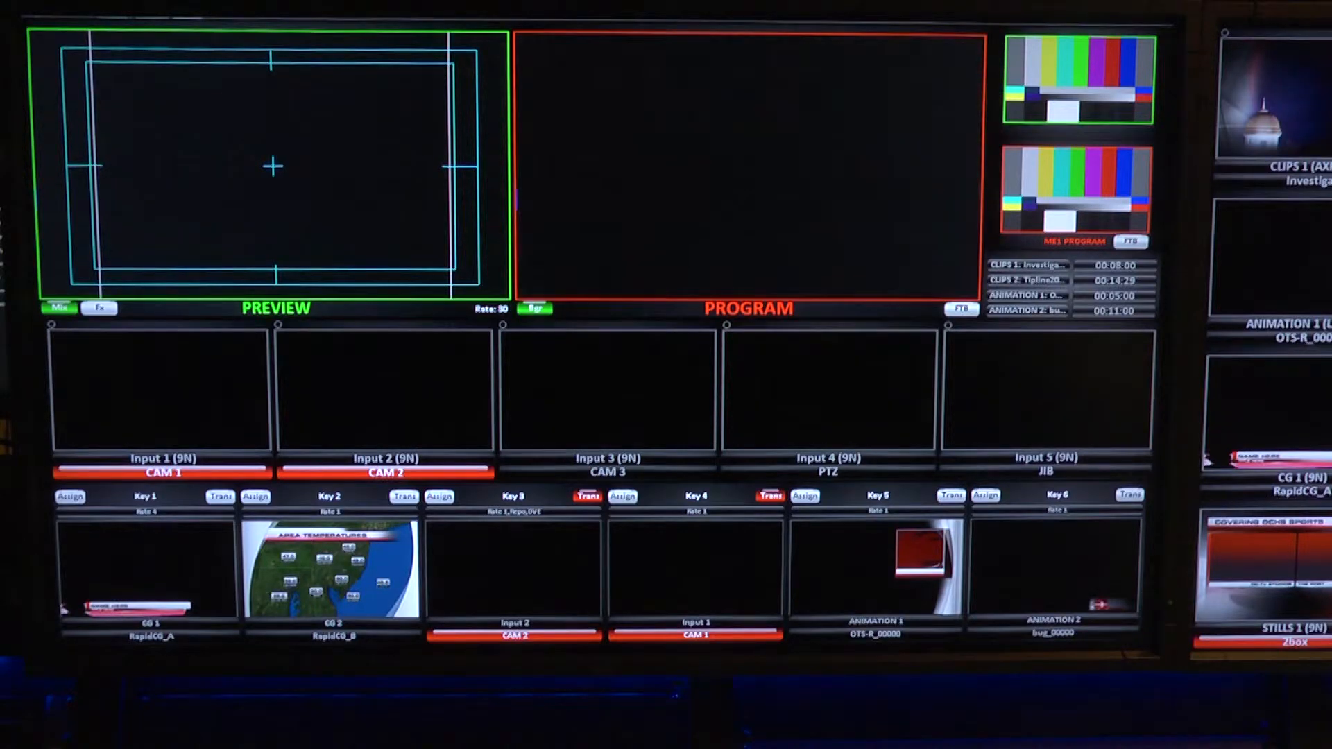